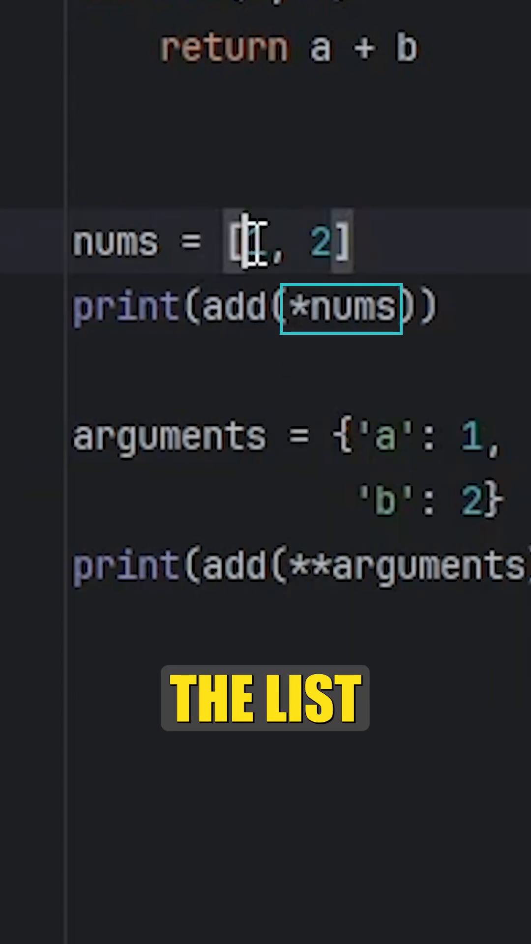
scroll(down, 3)
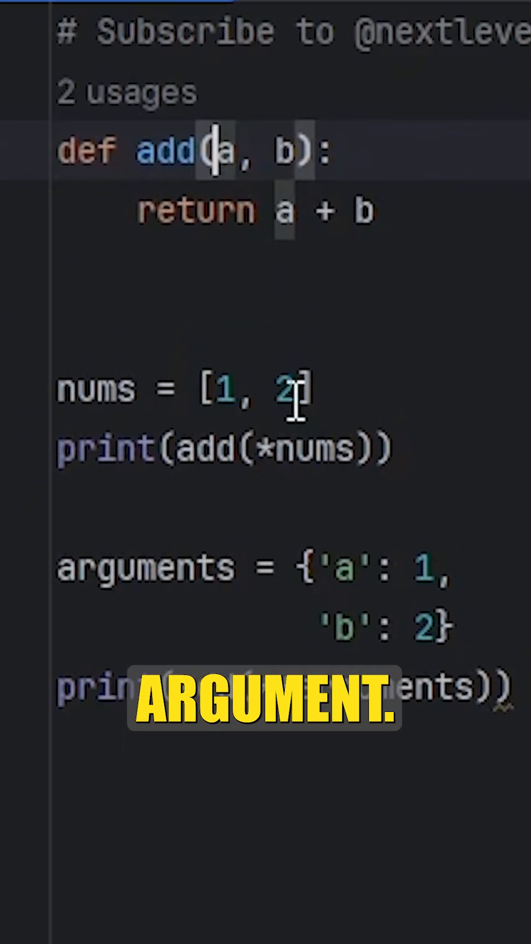